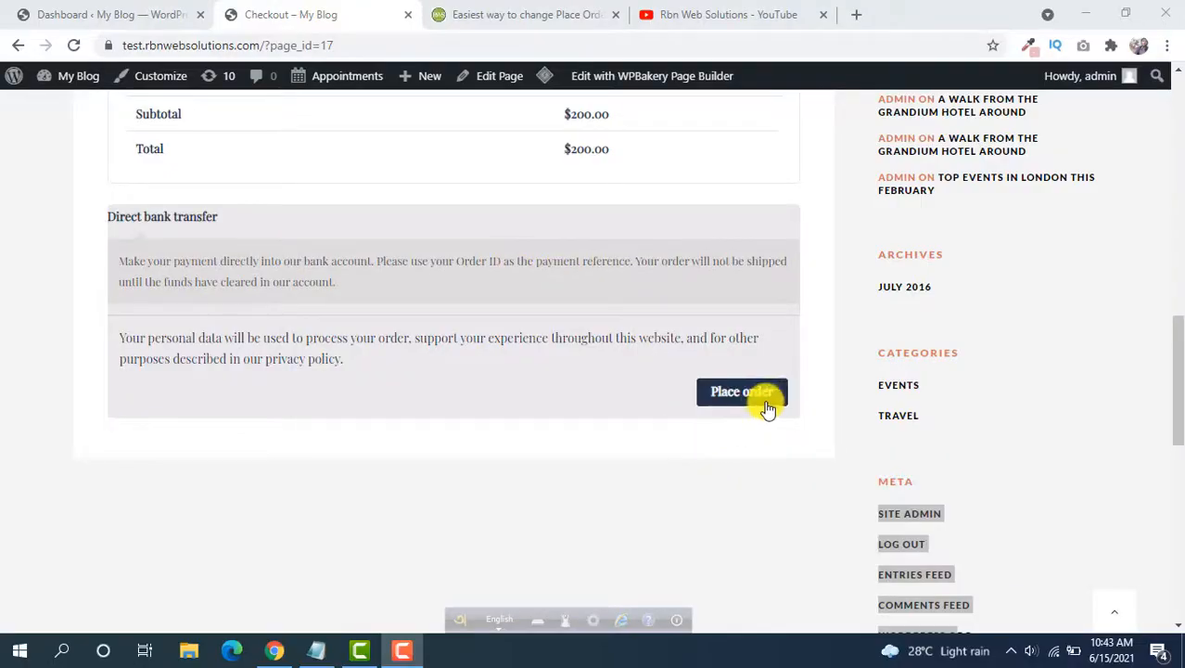
mouse_move(652, 442)
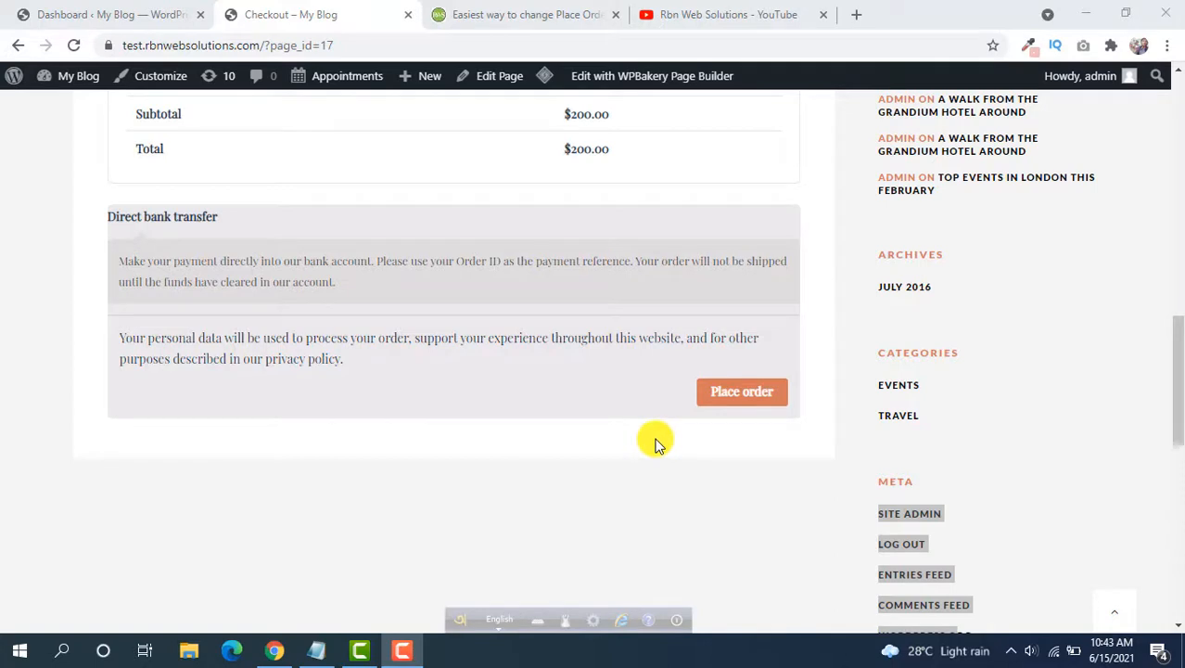
mouse_move(670, 457)
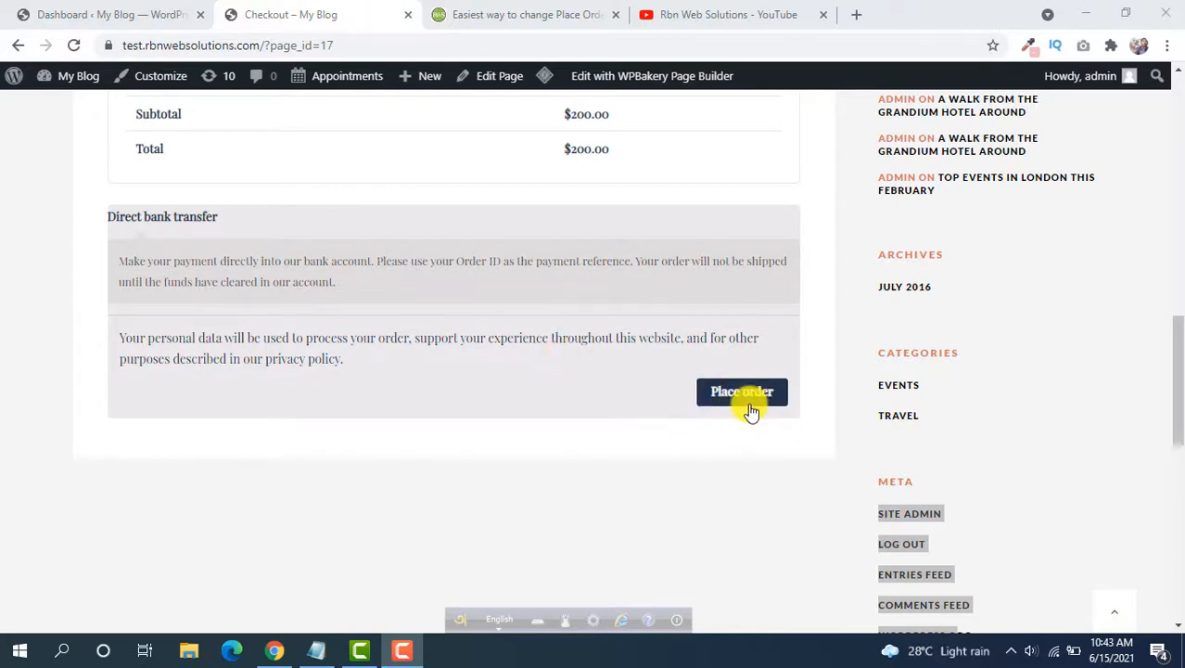
mouse_move(556, 326)
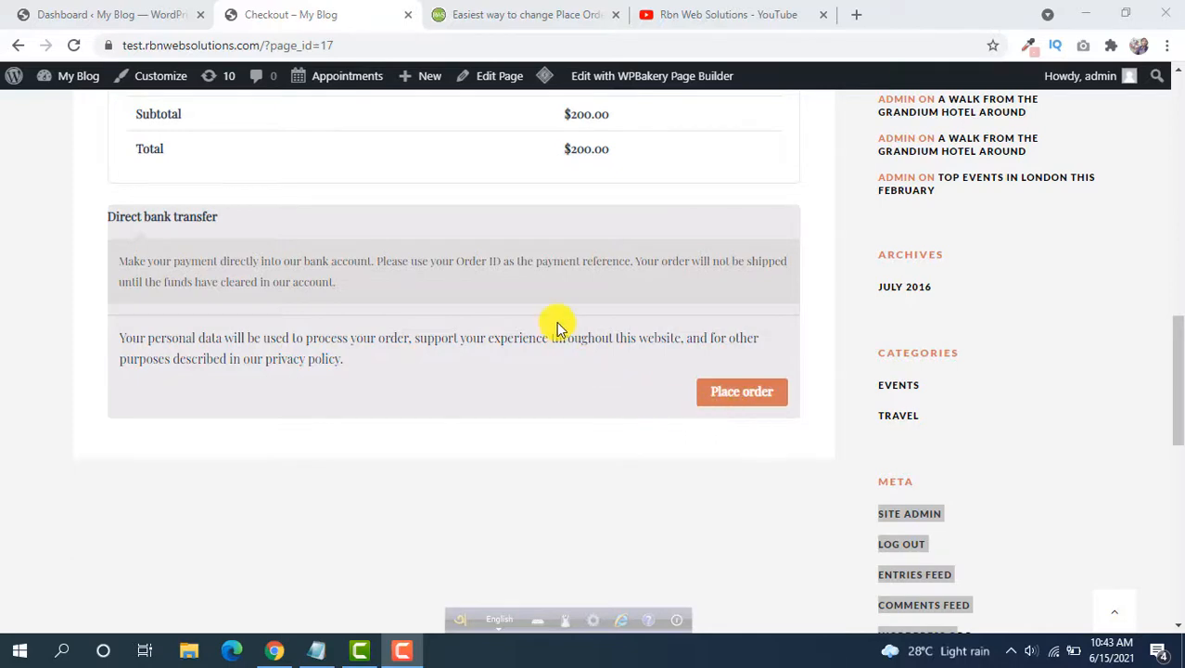
- Switch from the checkout page to the WordPress admin Edit Themes page
click(727, 15)
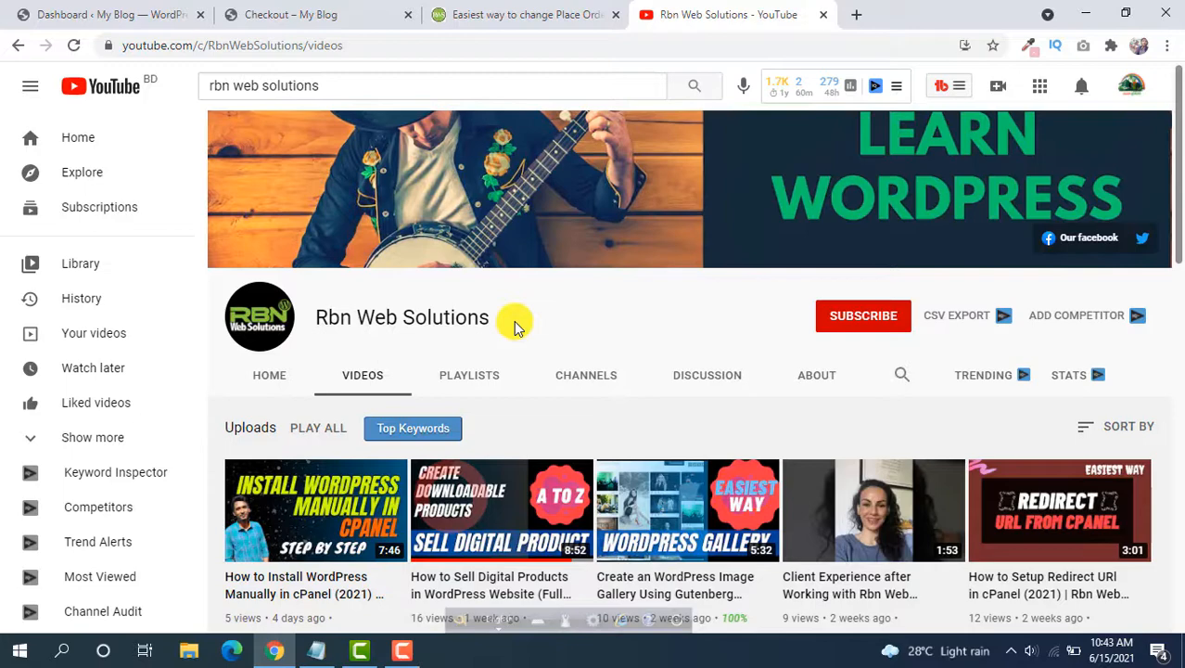
mouse_move(352, 28)
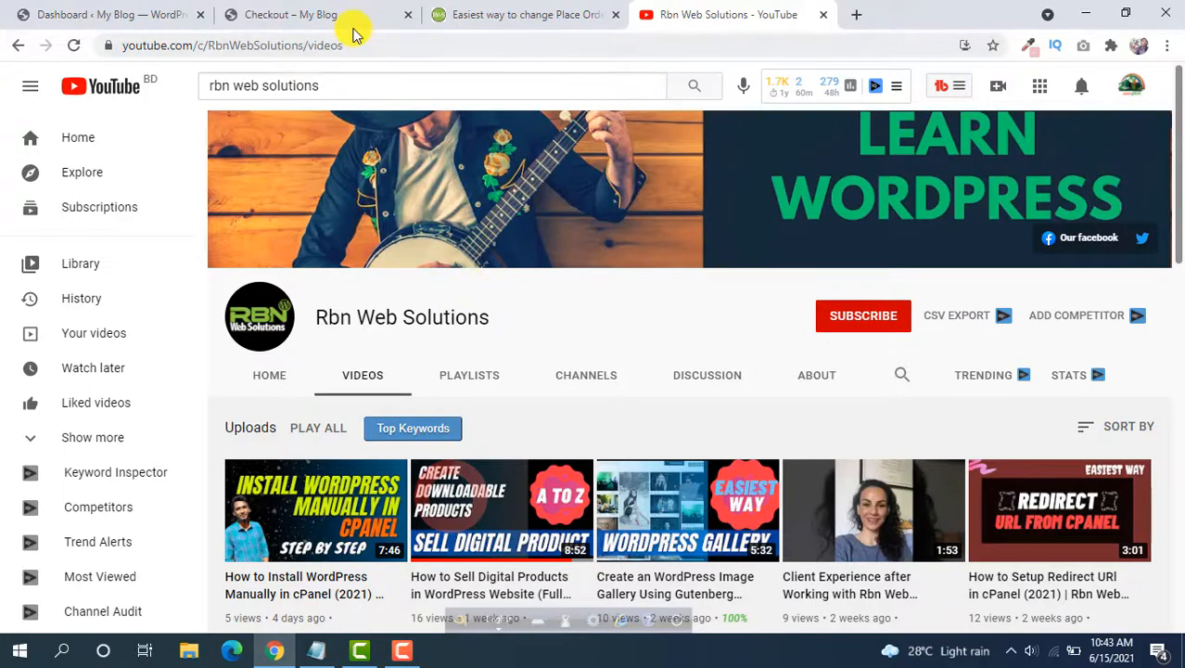
click(306, 15)
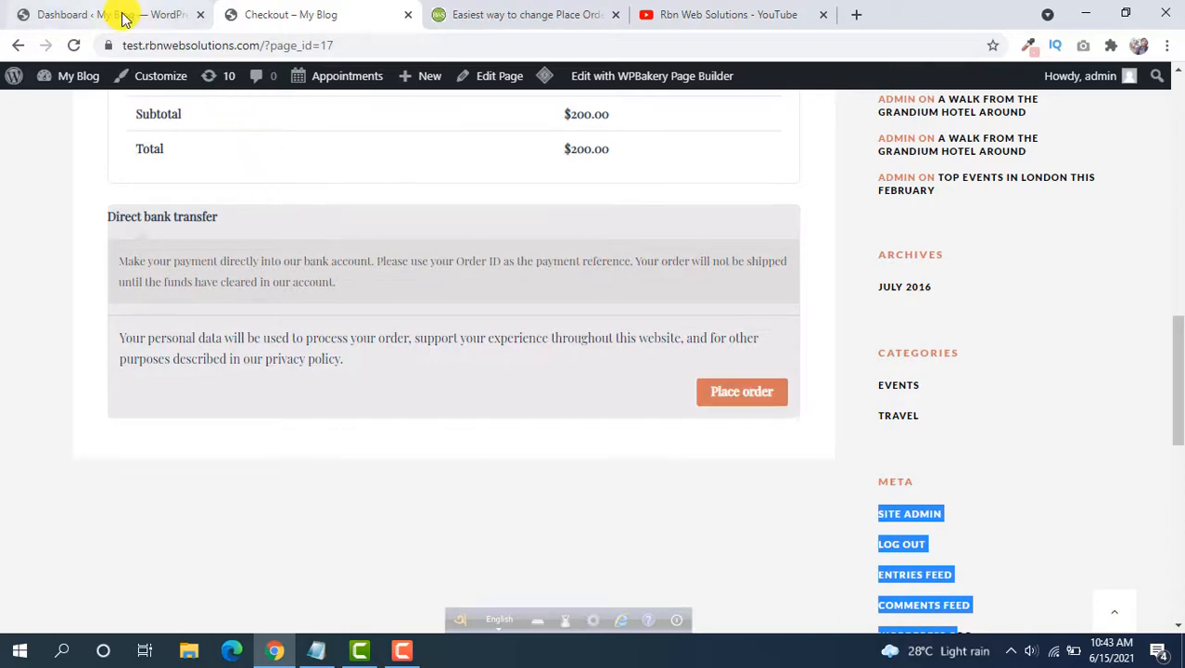
click(78, 14)
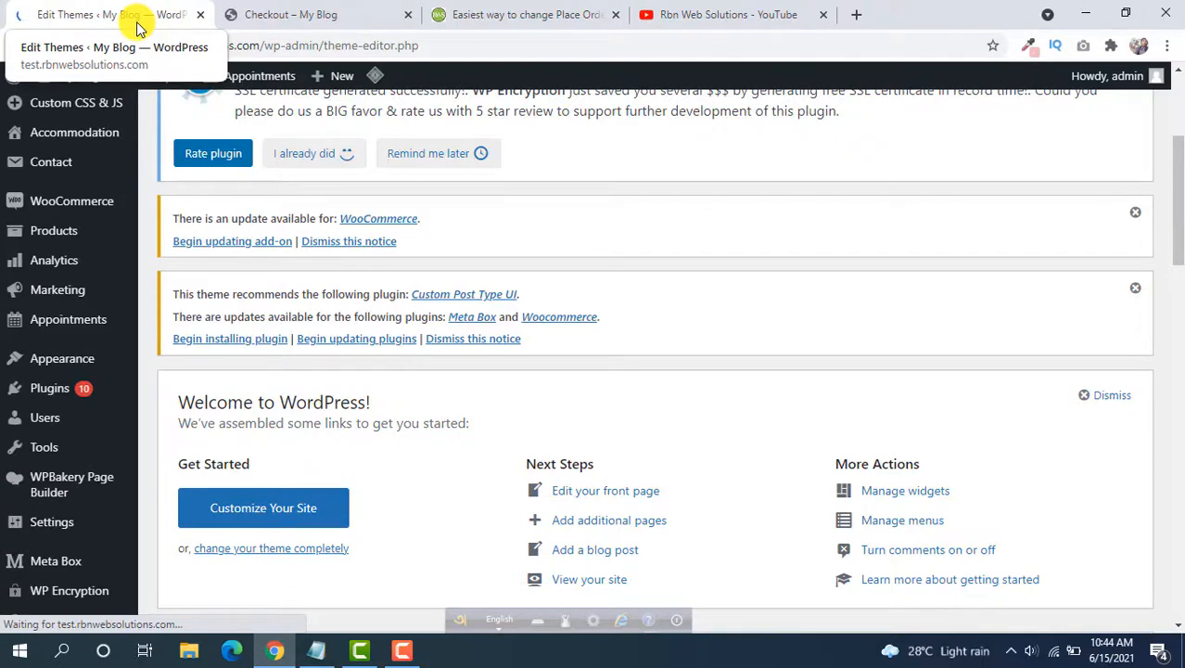
scroll(up, 3)
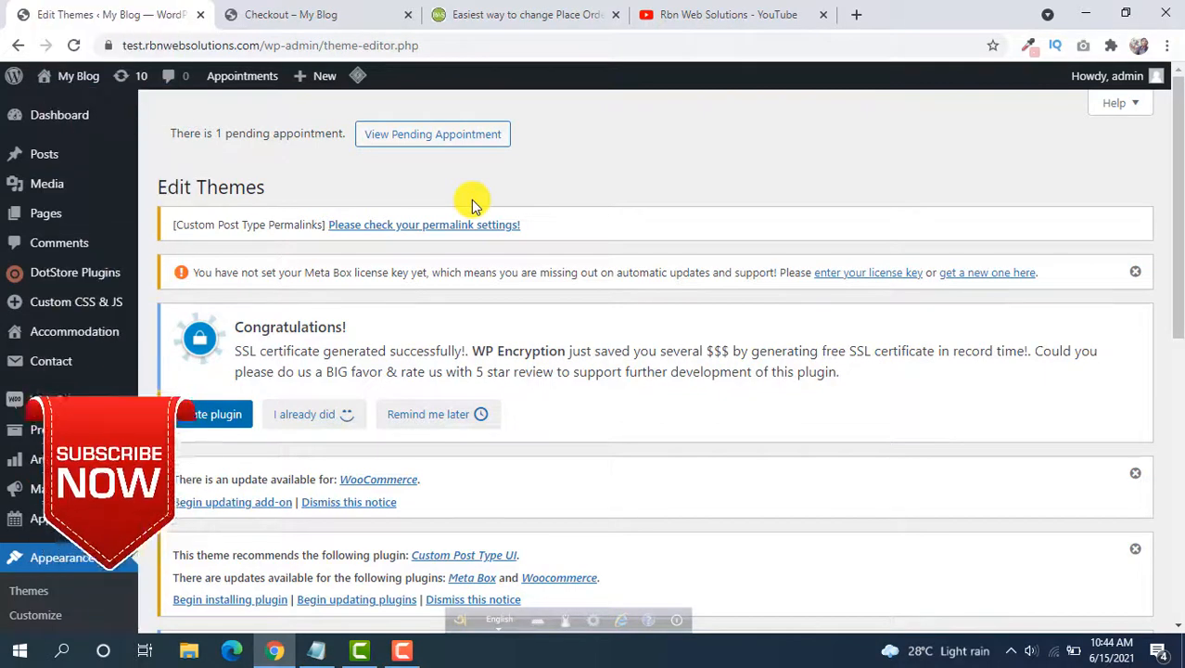
mouse_move(429, 178)
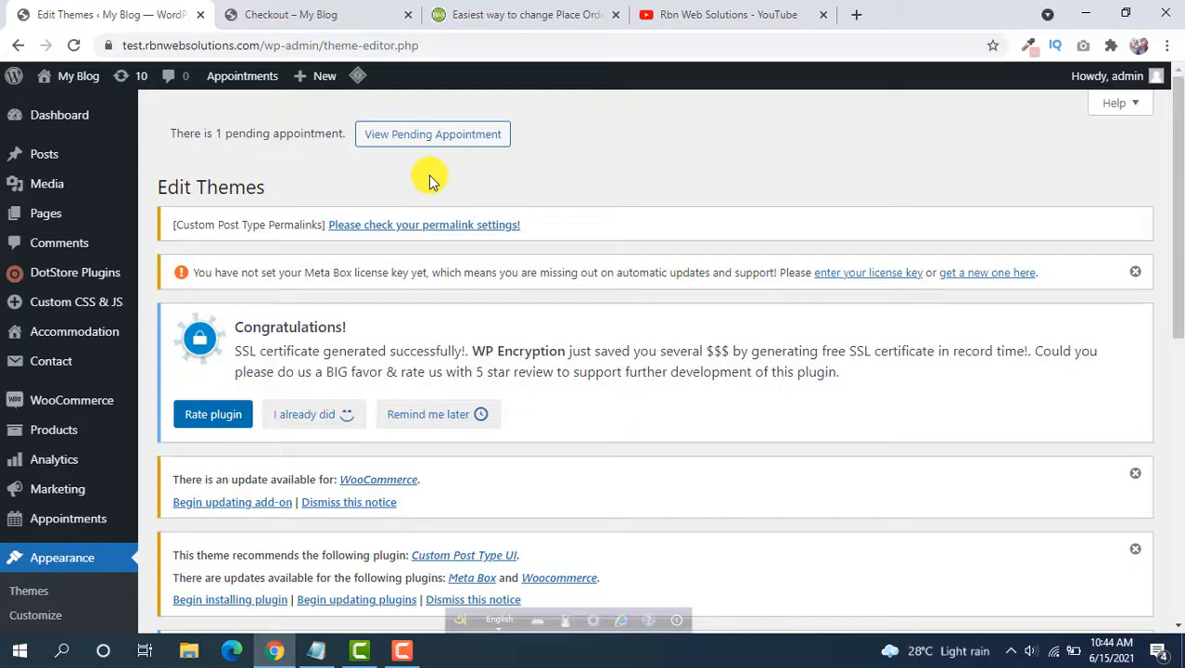
- Load Theme Functions (functions.php) of the Grandium Child theme and move to the top of its code
scroll(down, 3)
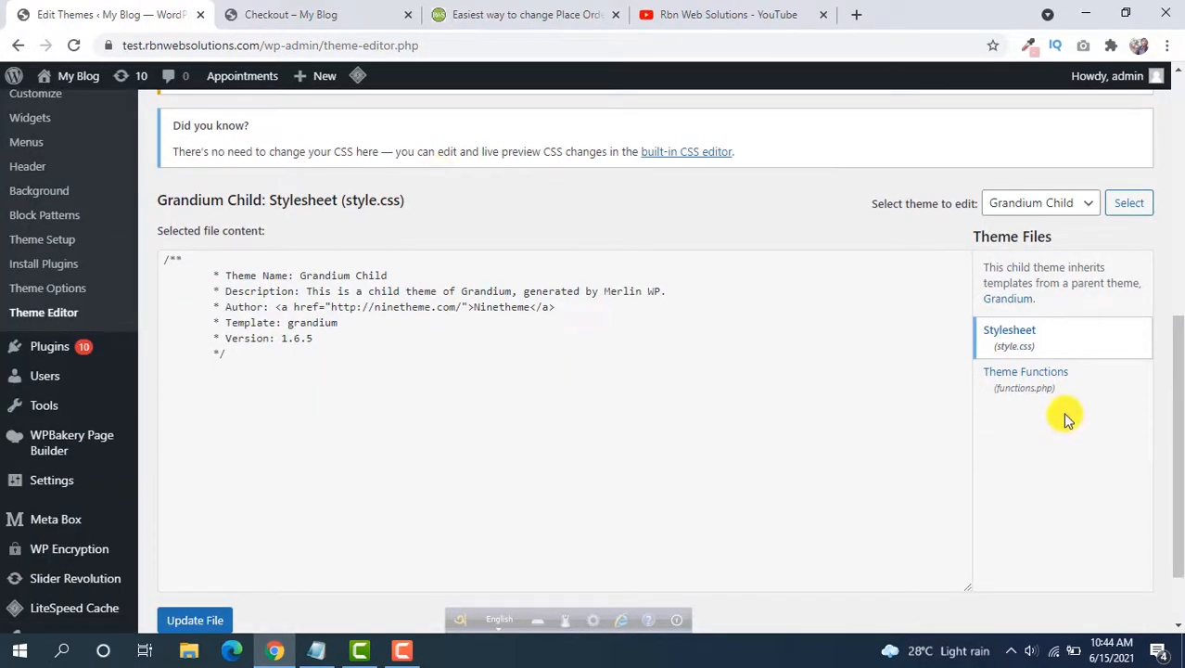
click(1025, 379)
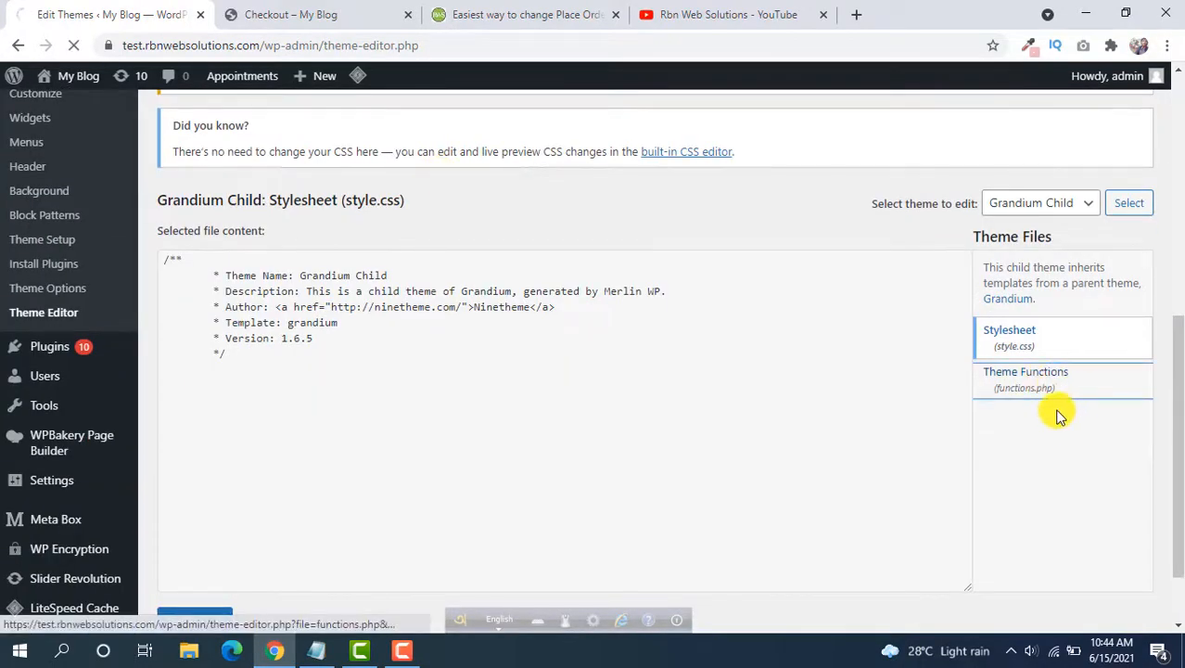
click(1025, 378)
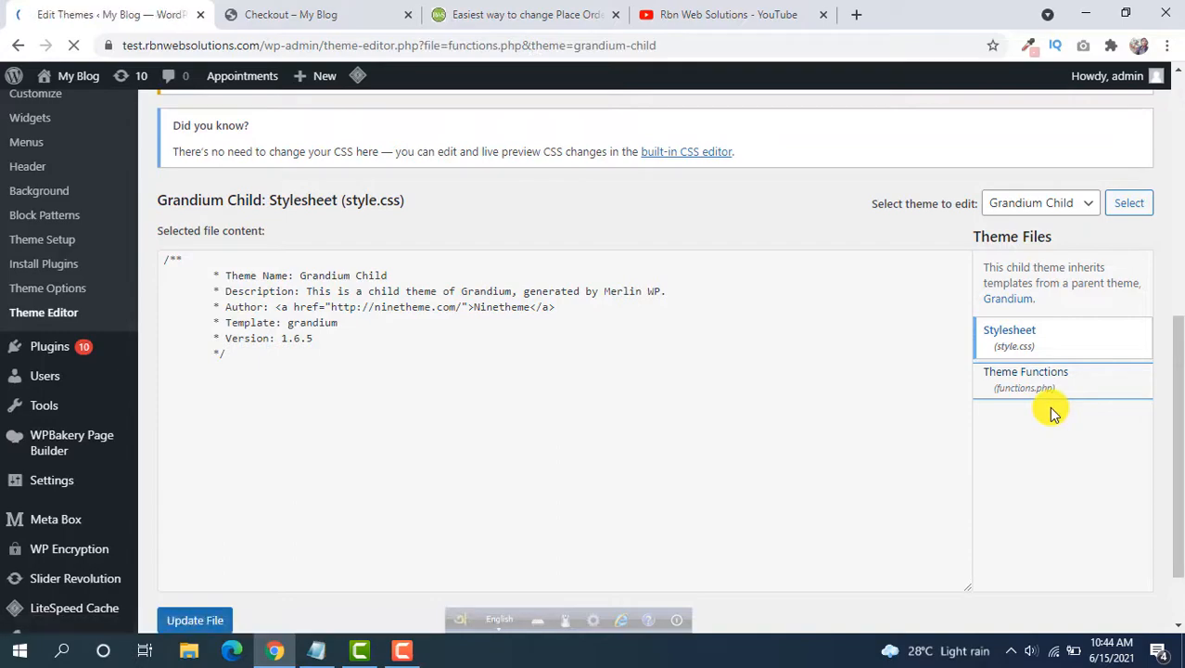
click(1025, 379)
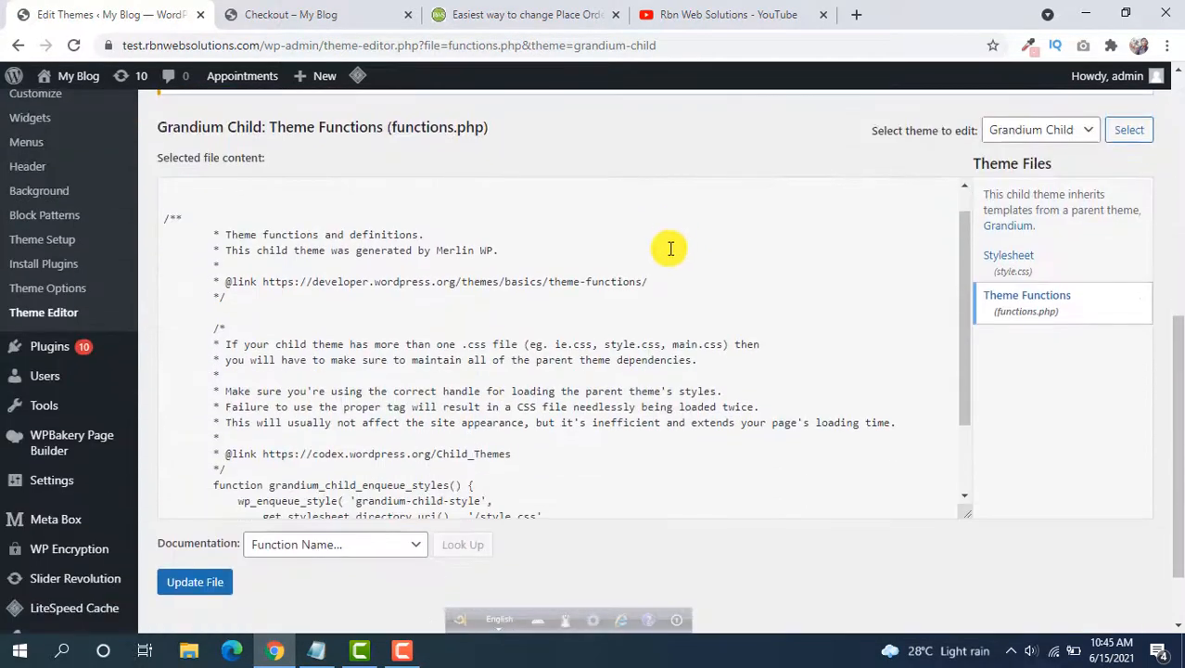
scroll(down, 3)
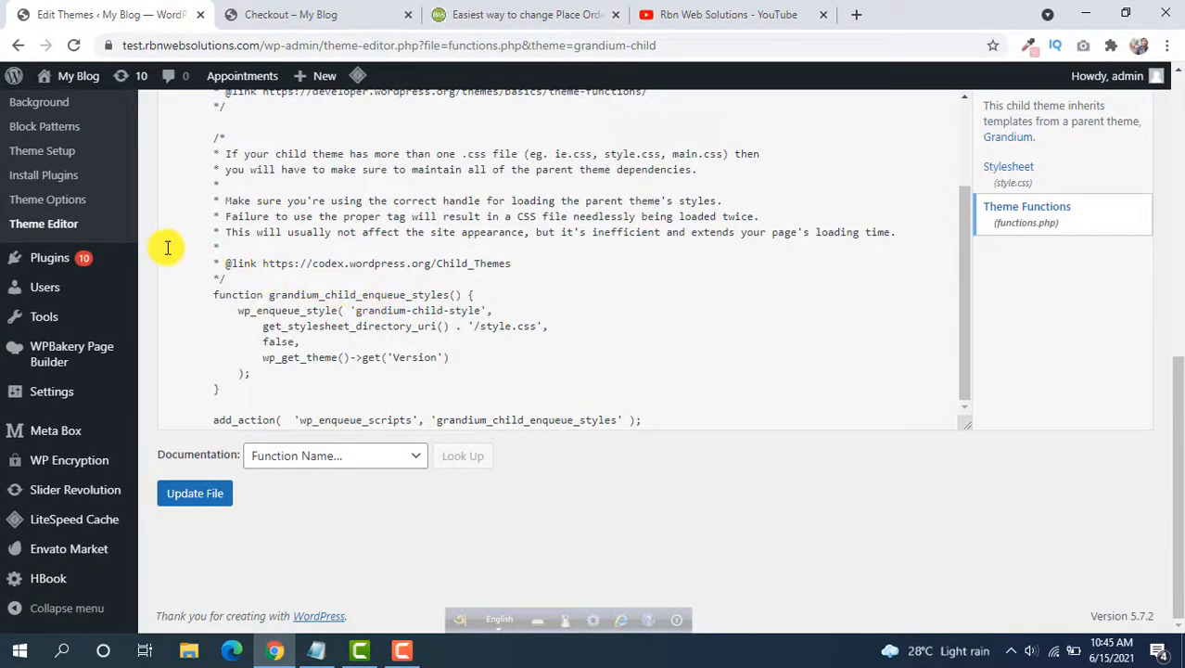
scroll(up, 3)
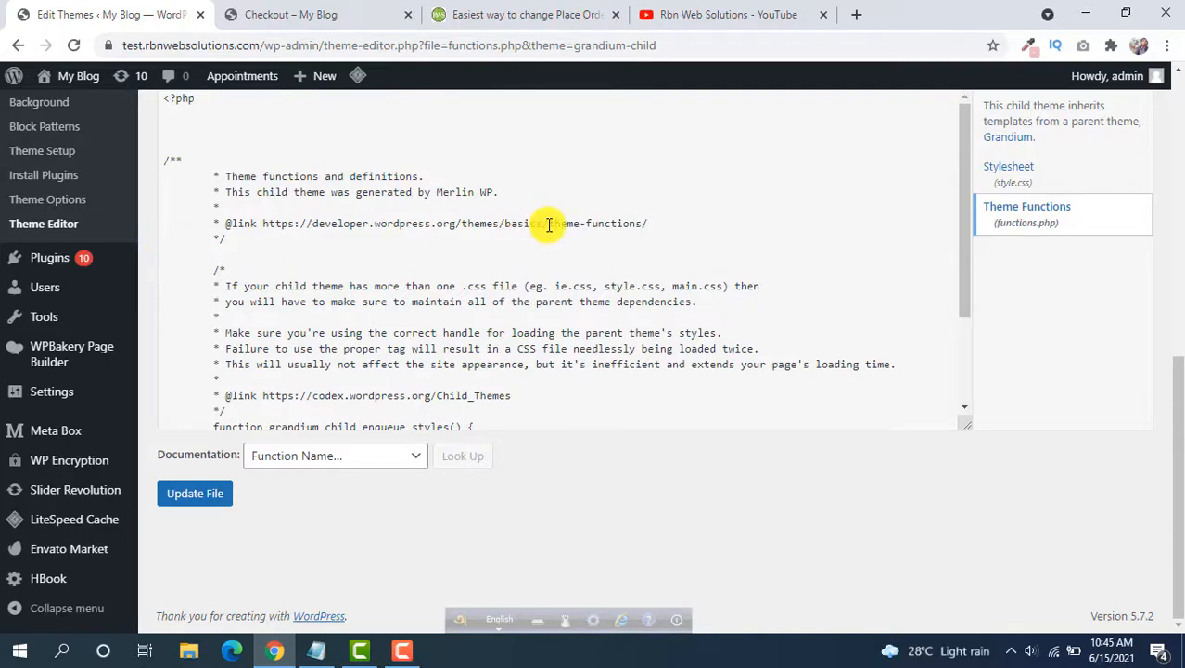
click(527, 15)
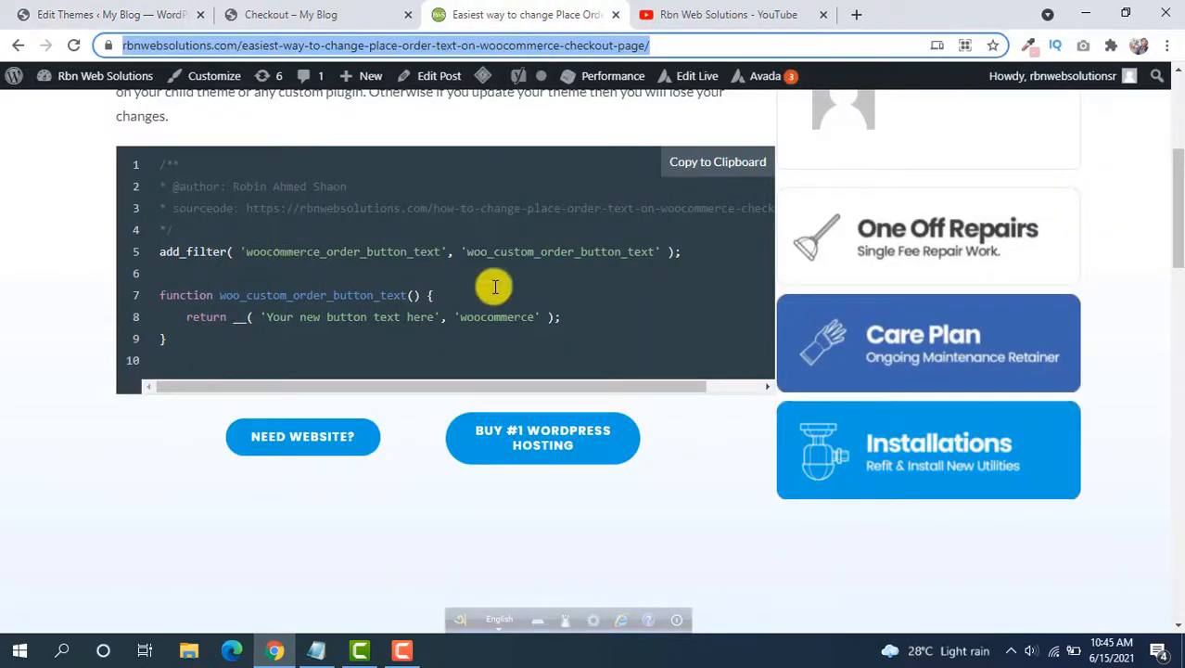
- Compare the tutorial's filter snippet with functions.php, leaving the snippet pasted at the top of the file
scroll(up, 3)
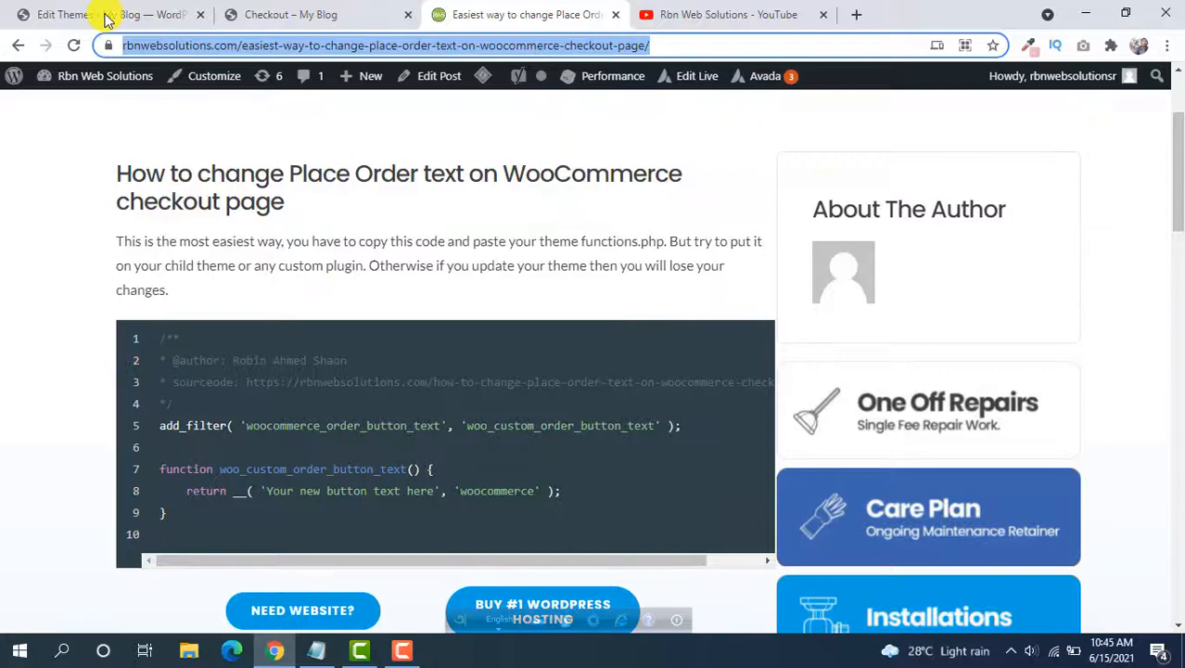
click(102, 15)
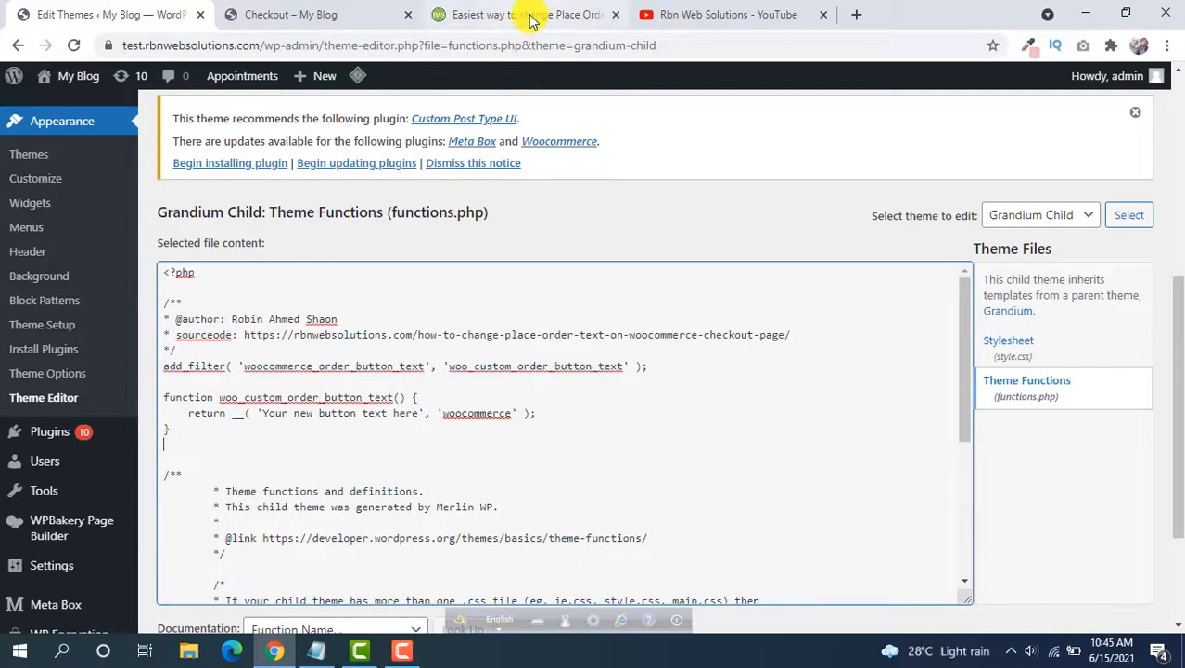
click(527, 14)
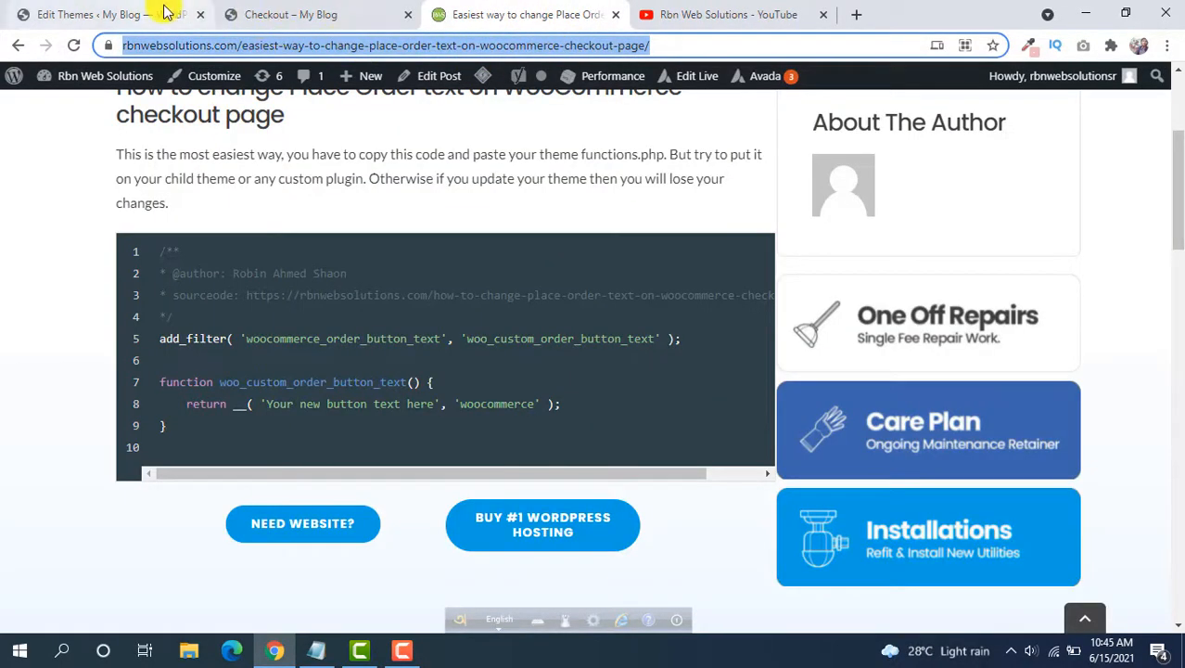
click(89, 15)
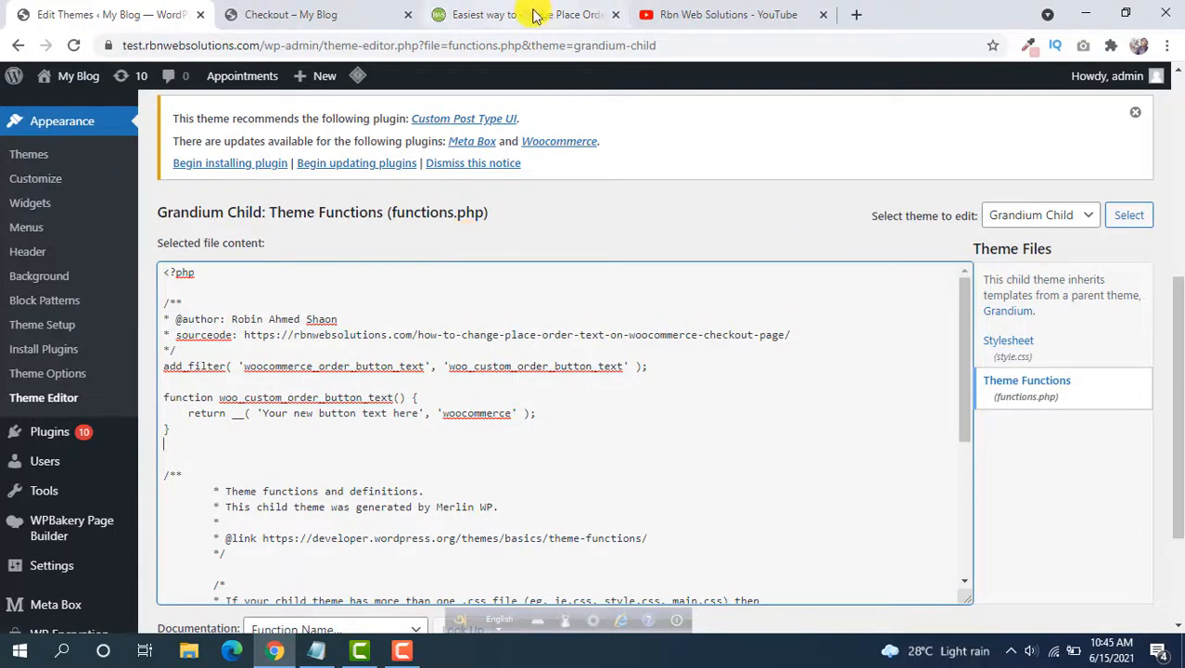
- Replace the snippet's return text with 'Ok! Confirm Order' and save with Update File
scroll(down, 3)
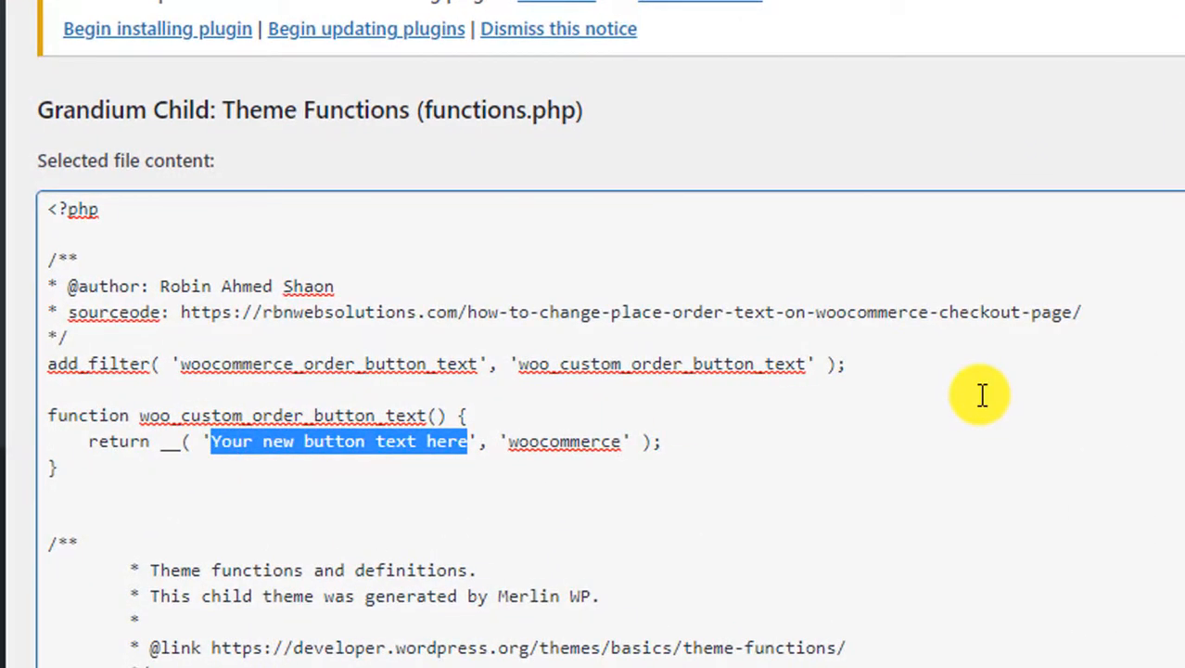
text(Ok!)
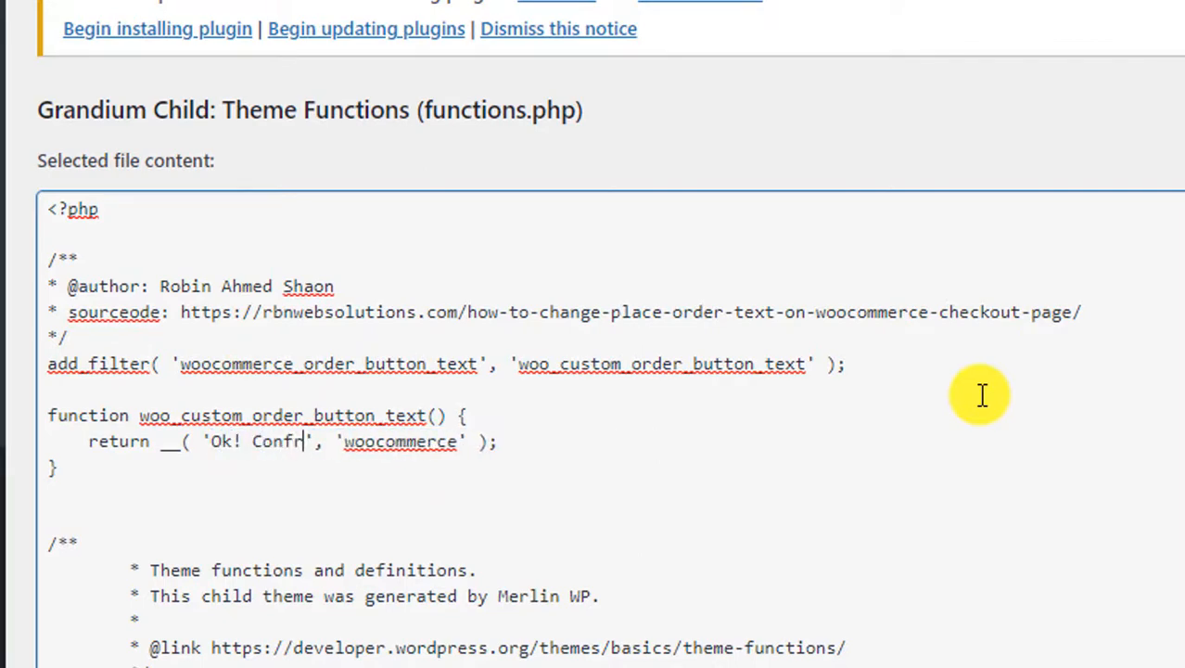
key(Backspace)
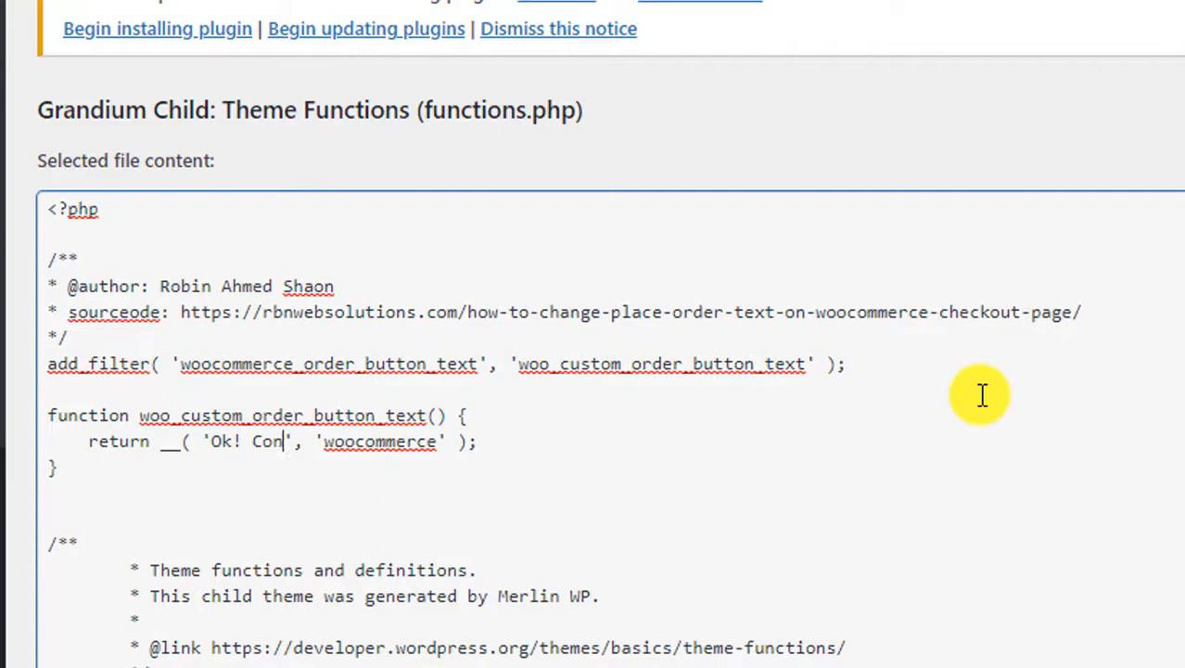
text(firm Order)
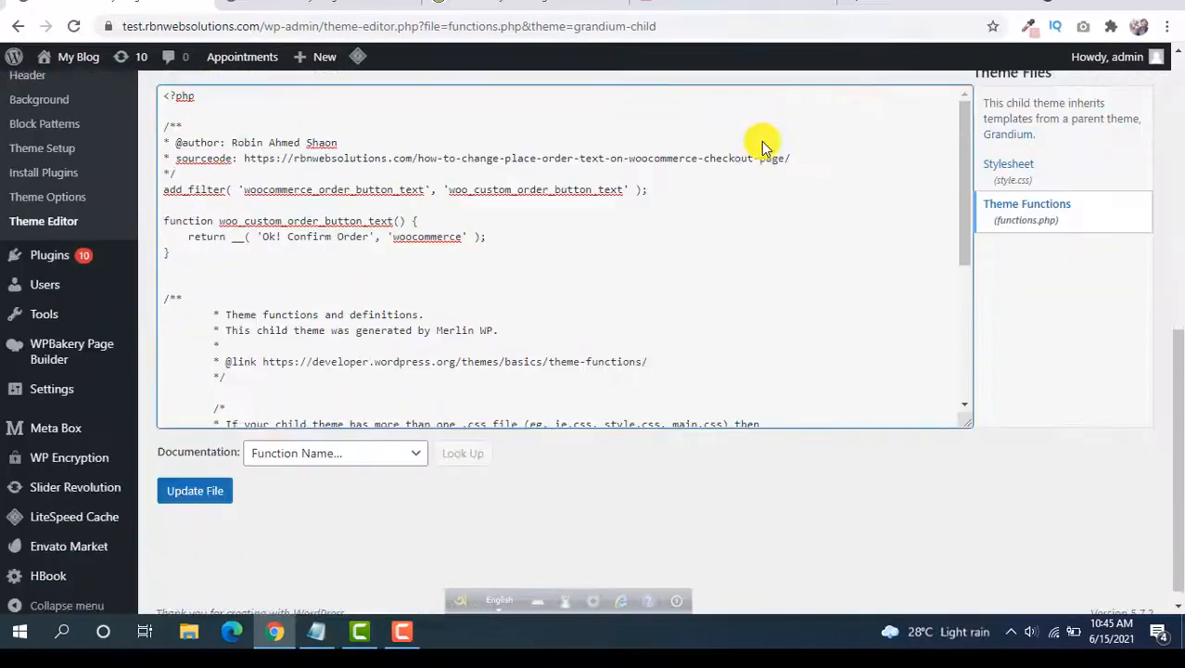
click(195, 489)
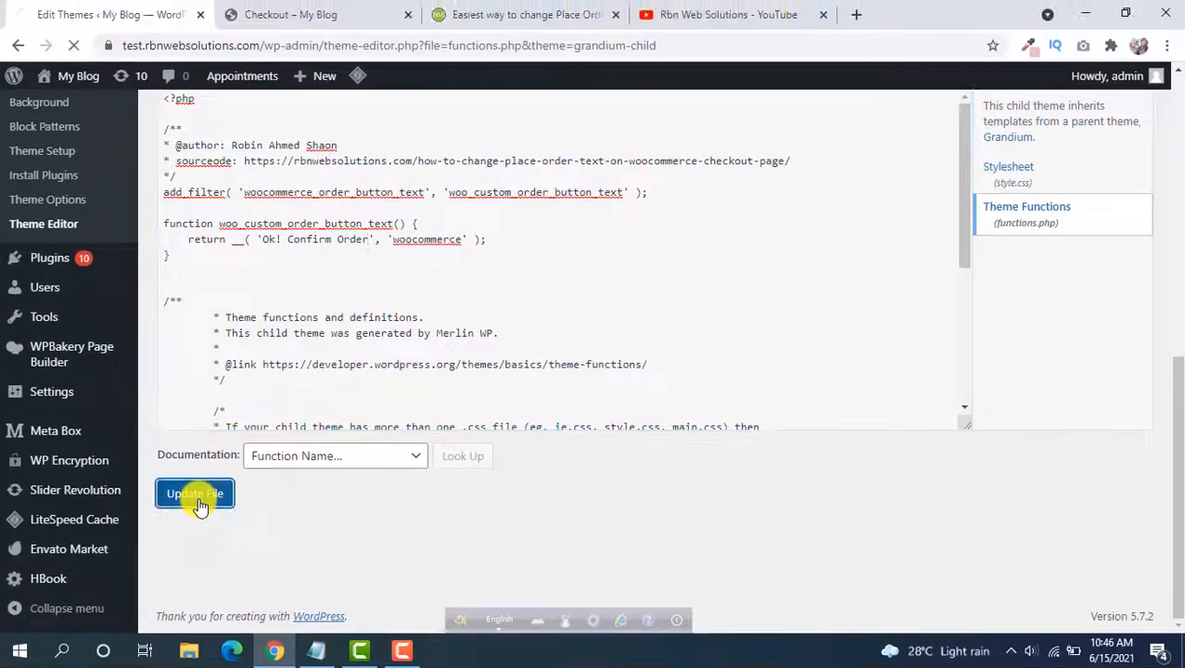
click(195, 493)
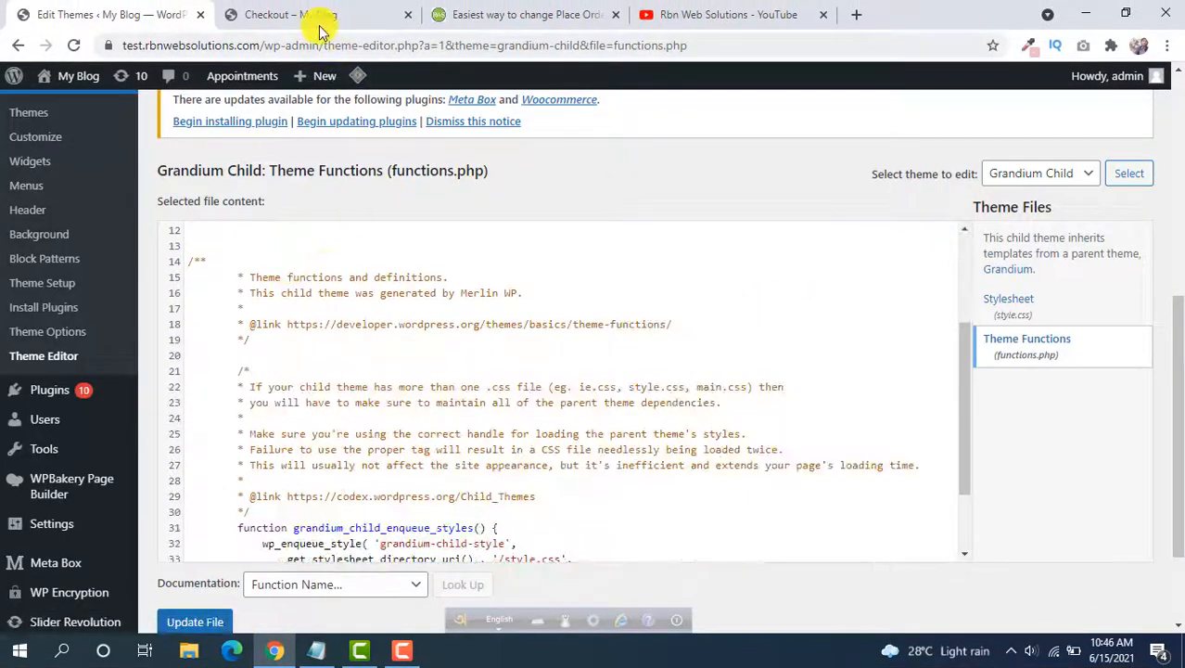
- Reload the checkout page so the order button reads 'Ok! Confirm Order'
click(289, 15)
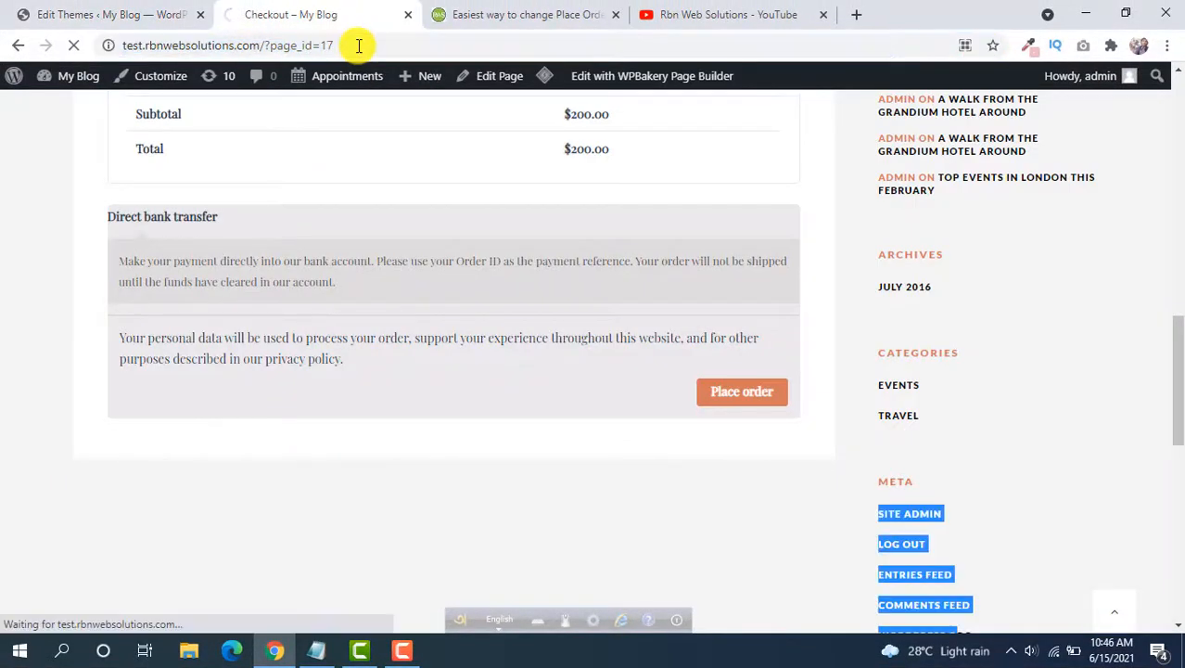
click(742, 391)
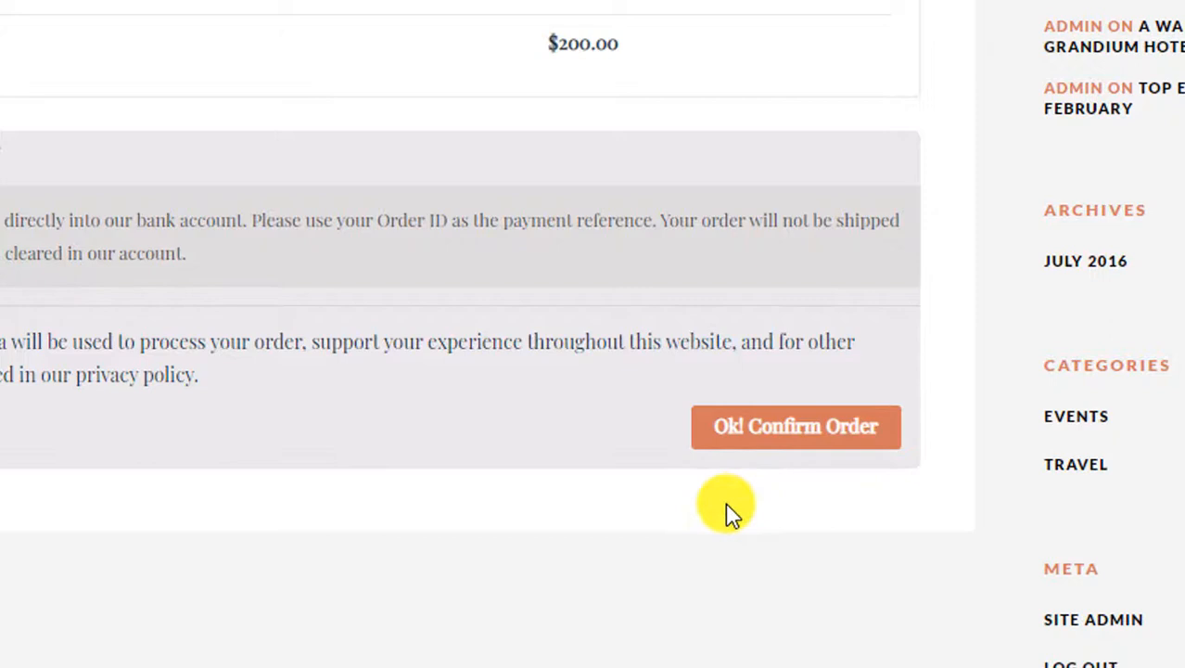
mouse_move(782, 473)
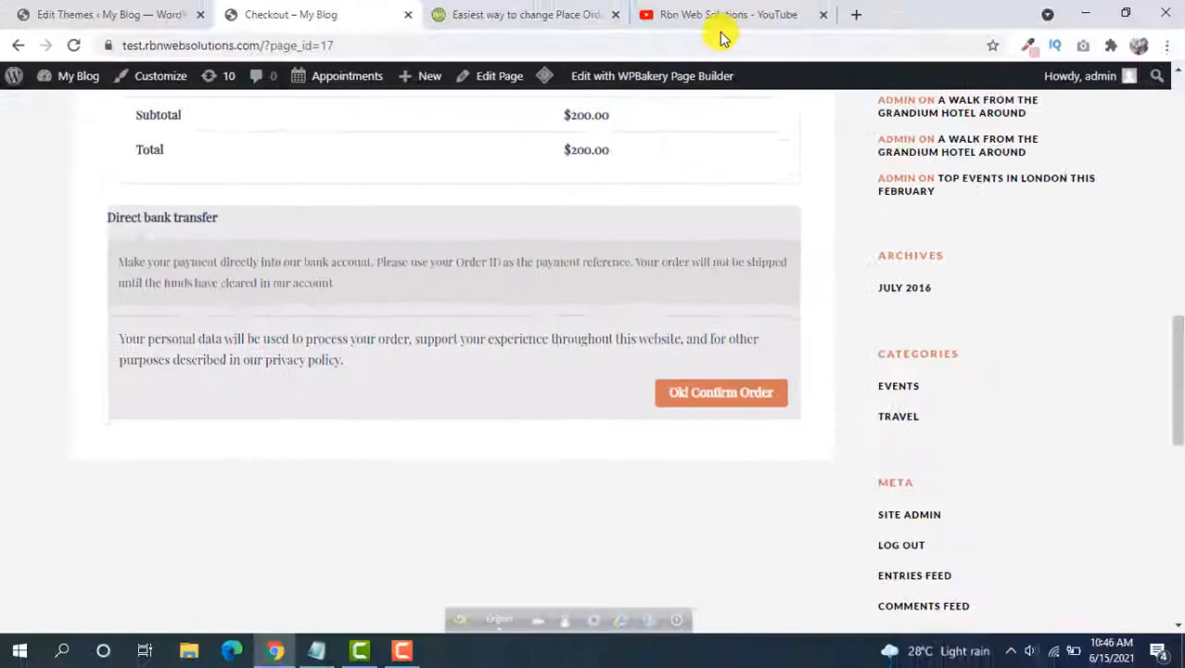
- Switch to the Rbn Web Solutions YouTube channel's Videos page
click(727, 15)
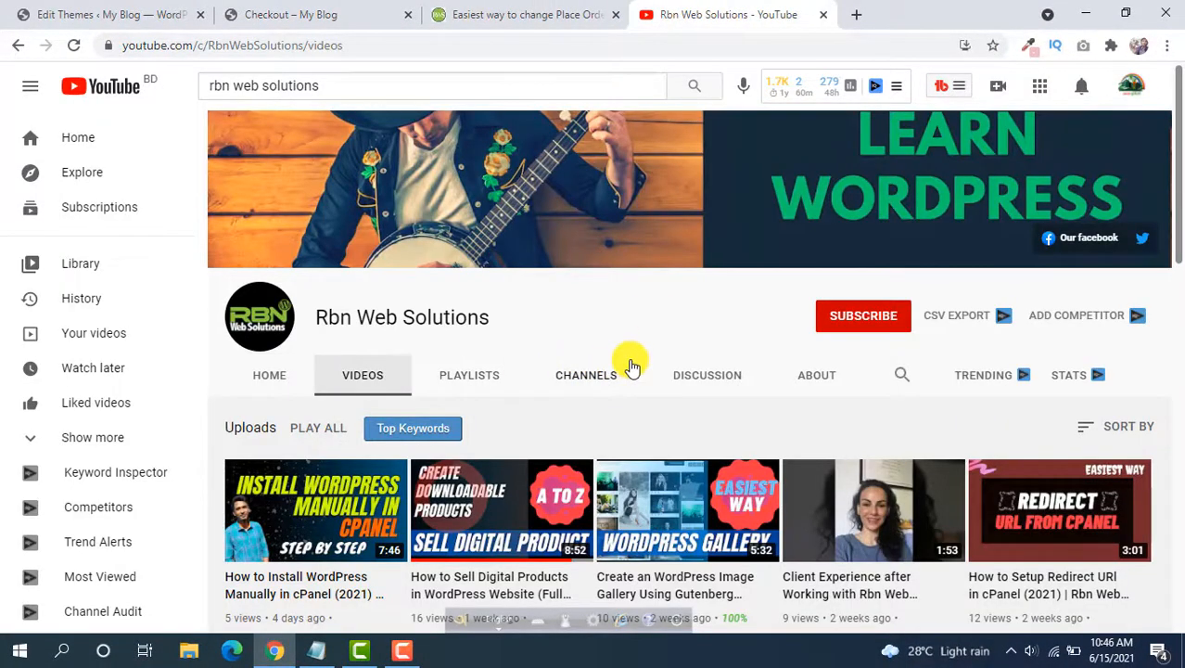
mouse_move(608, 315)
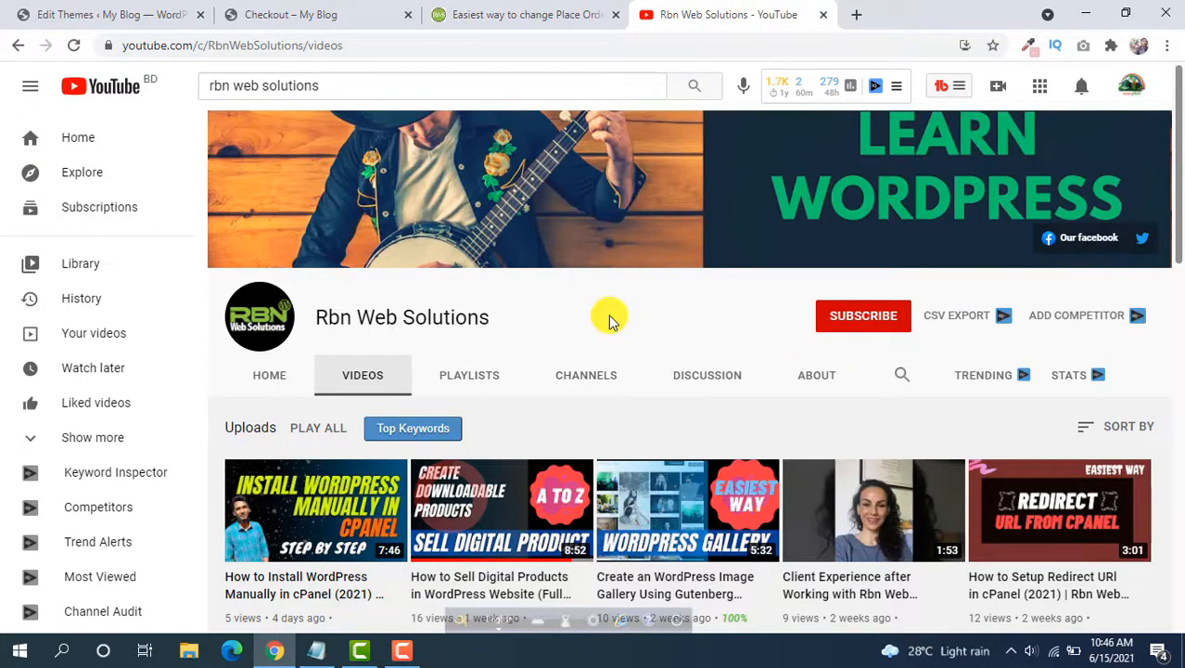
mouse_move(863, 315)
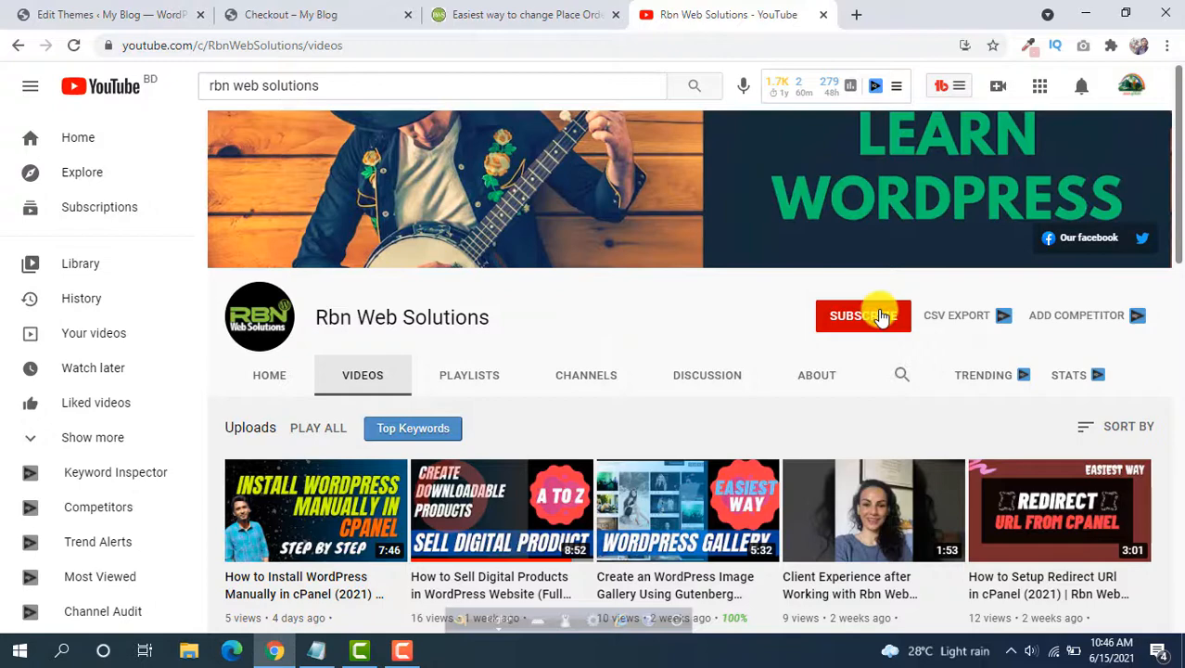
mouse_move(697, 310)
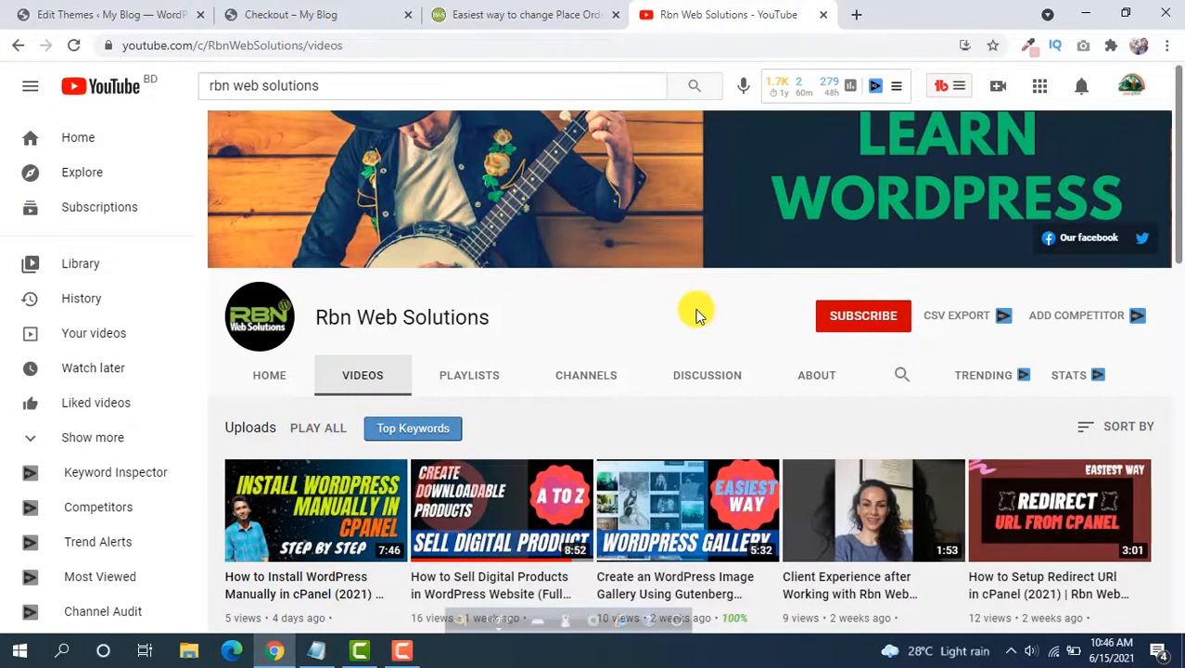